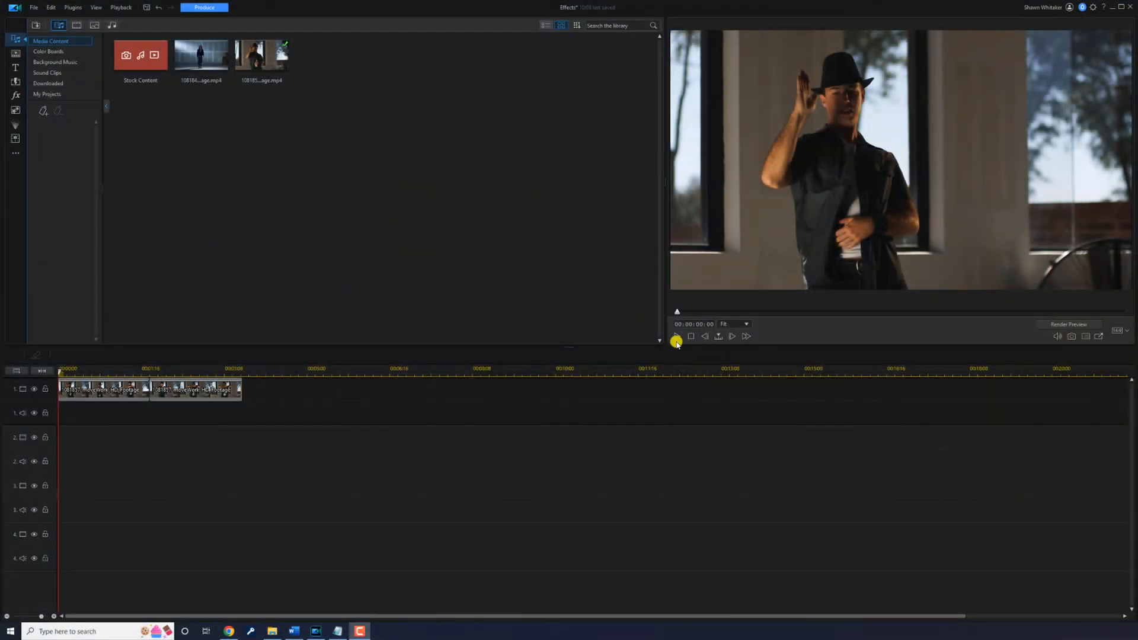
Show the Style Effect > AI Object Selection effects in the video effects library
{"action": "left_click", "coordinate": [675, 336]}
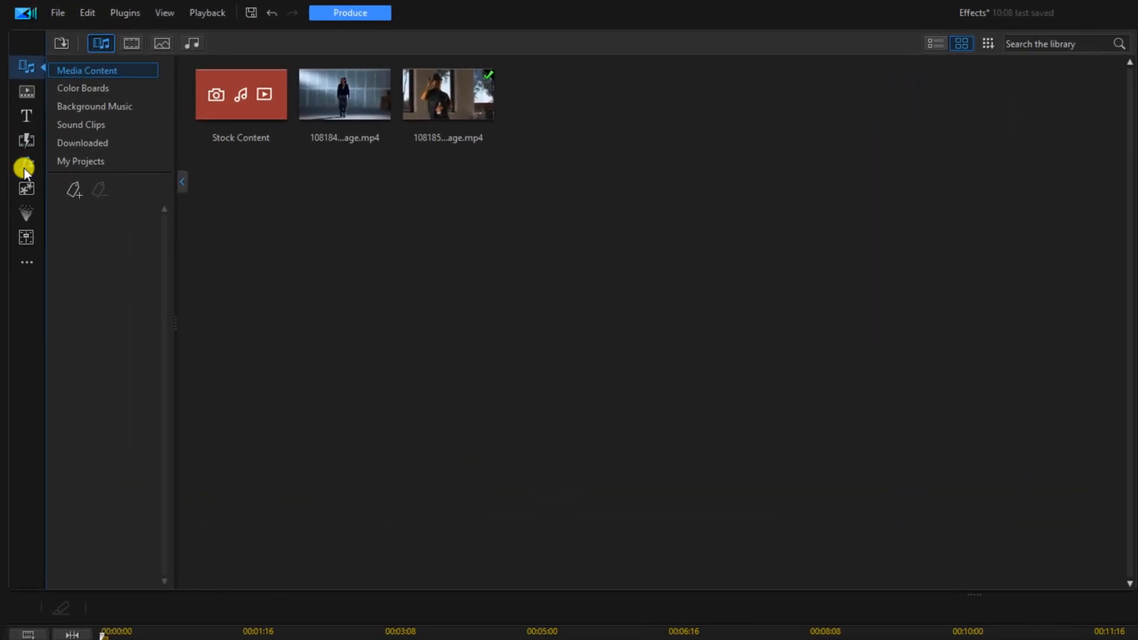
{"action": "left_click", "coordinate": [26, 166]}
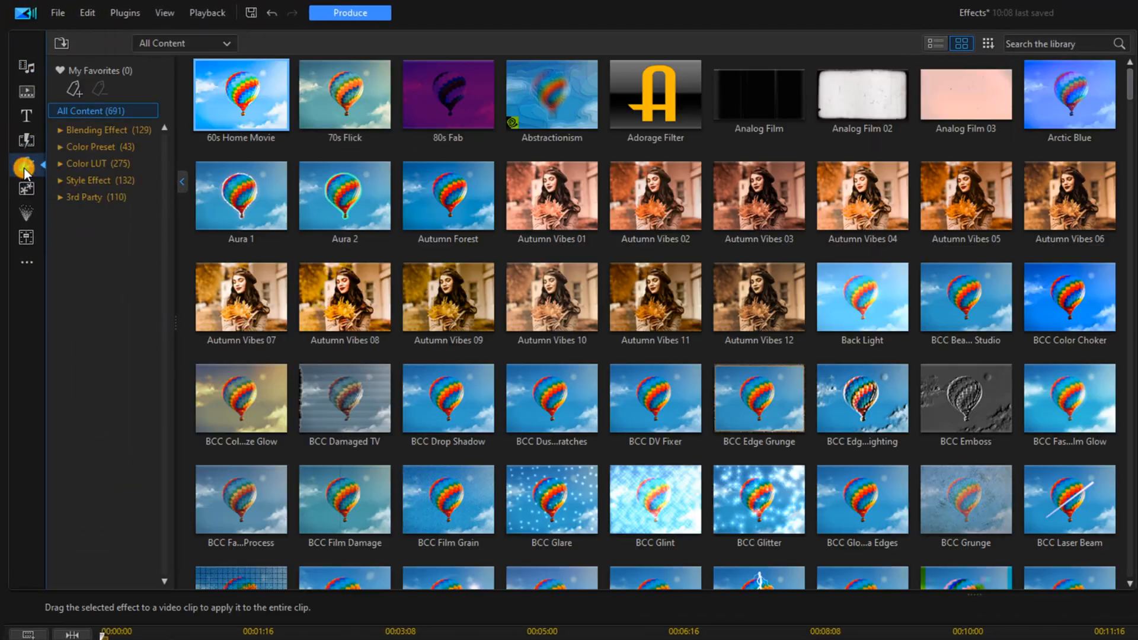
{"action": "mouse_move", "coordinate": [97, 180]}
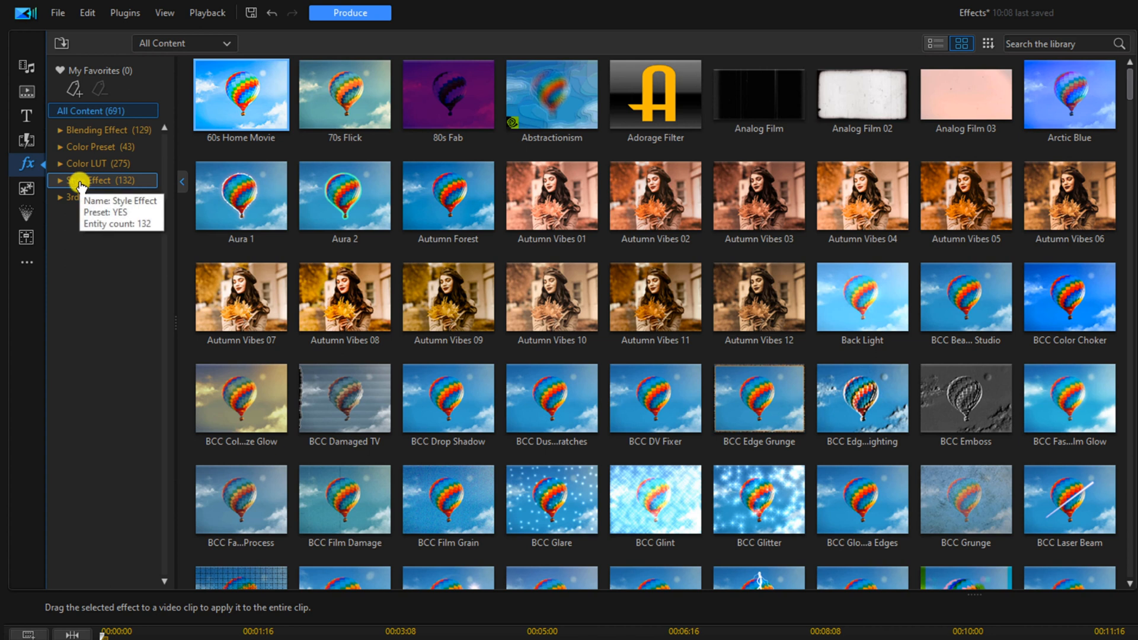
{"action": "left_click", "coordinate": [98, 180]}
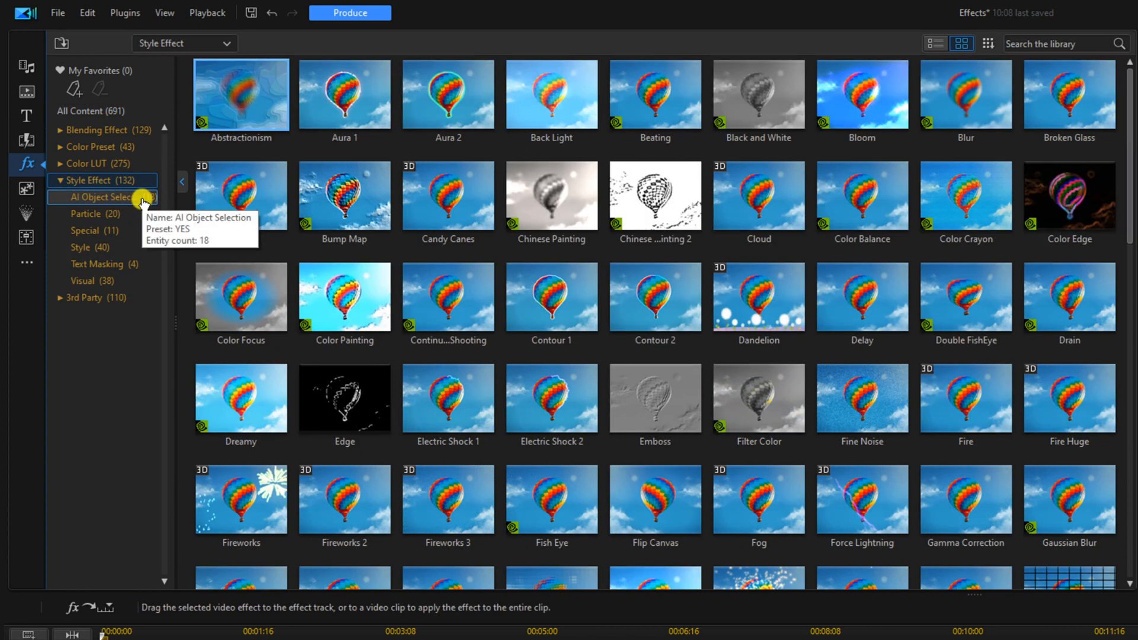
{"action": "left_click", "coordinate": [101, 197]}
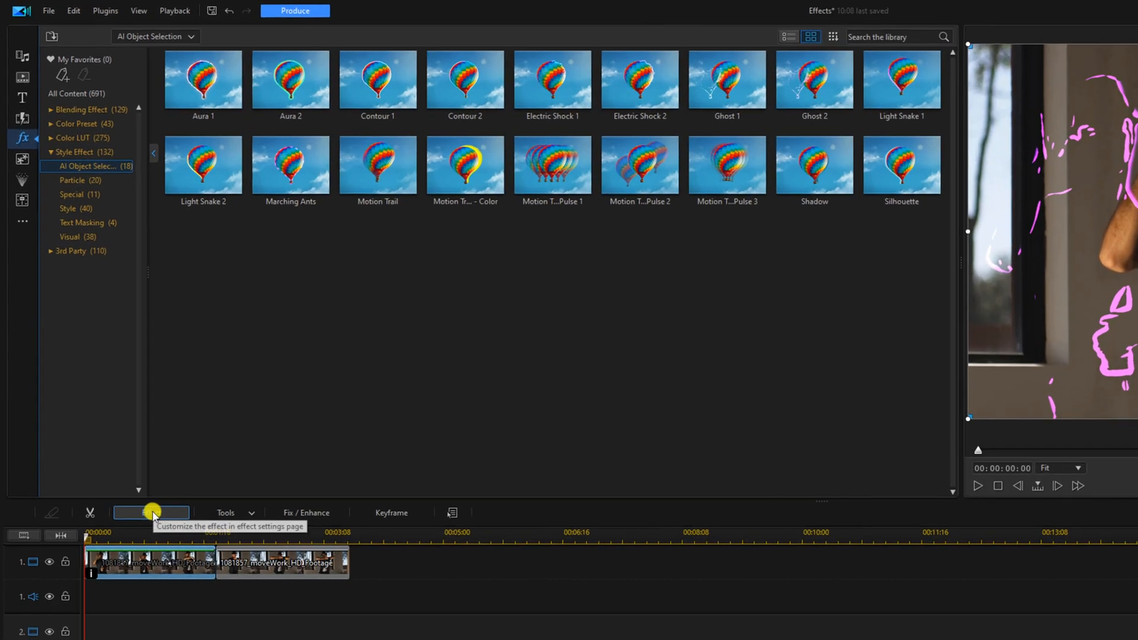
Change the Ghost 2 outline colour to red, then close Effect Settings
{"action": "left_click", "coordinate": [151, 512]}
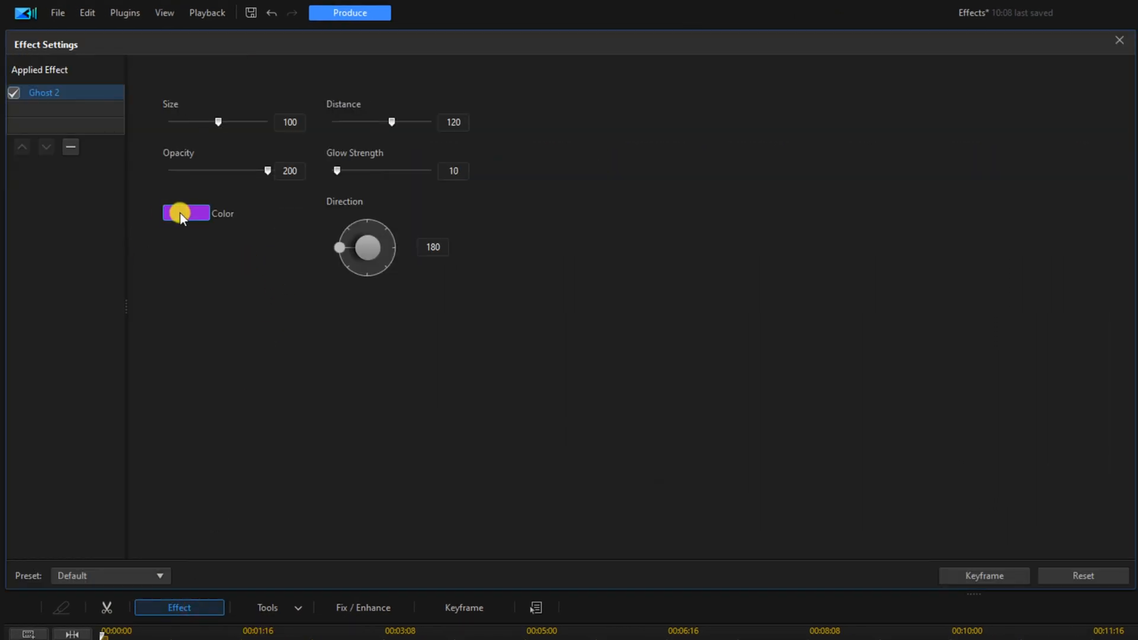
{"action": "left_click", "coordinate": [186, 212]}
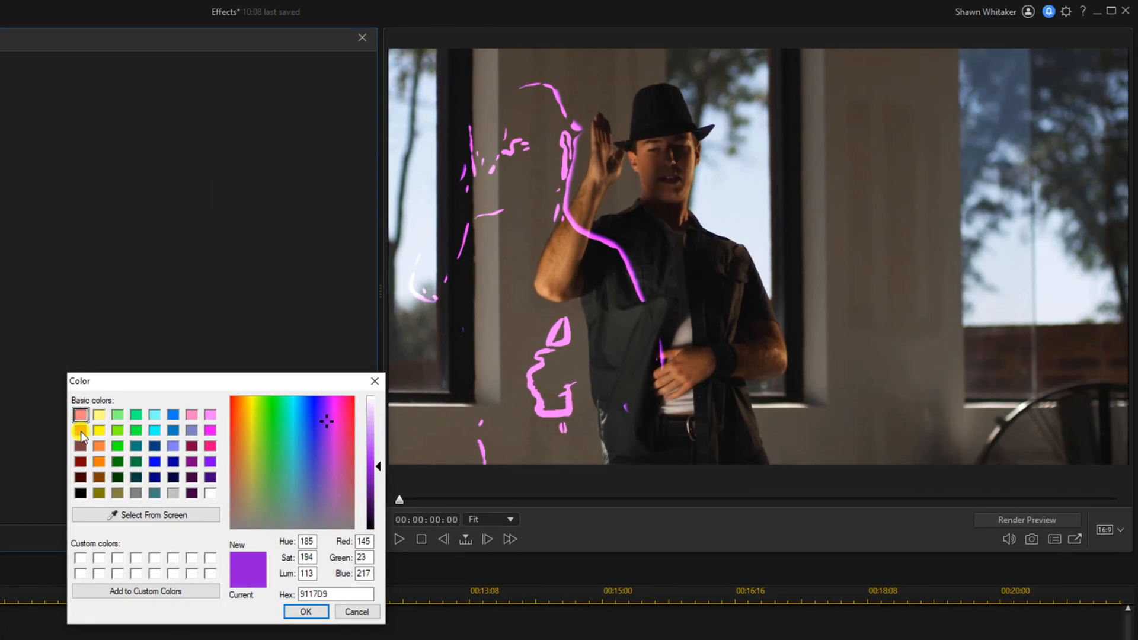
{"action": "left_click", "coordinate": [81, 429]}
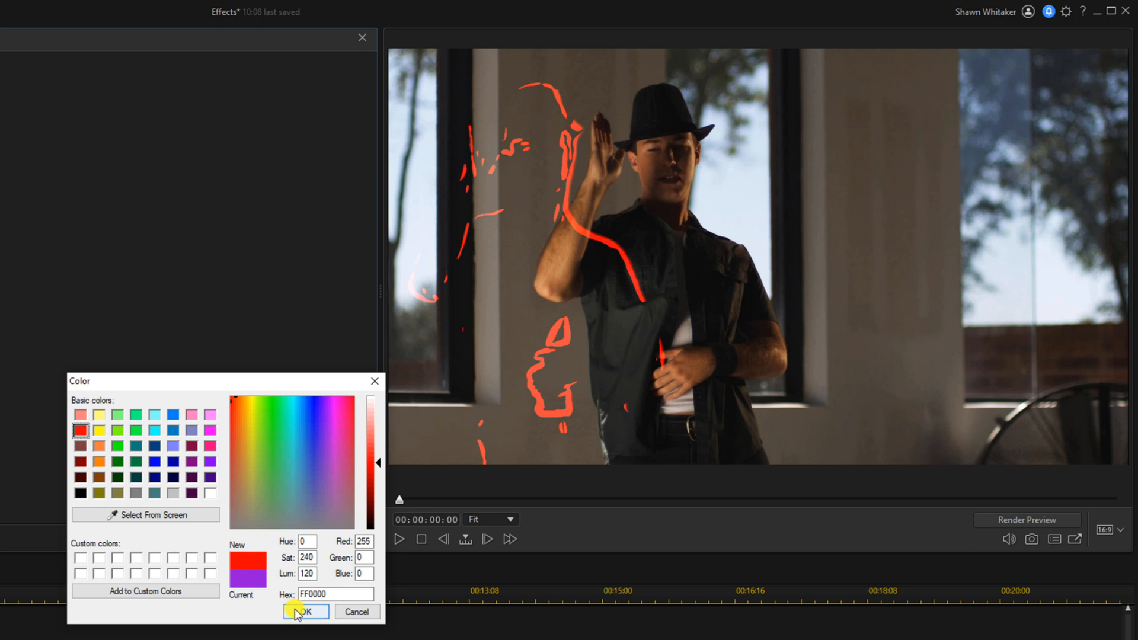
{"action": "left_click", "coordinate": [303, 612]}
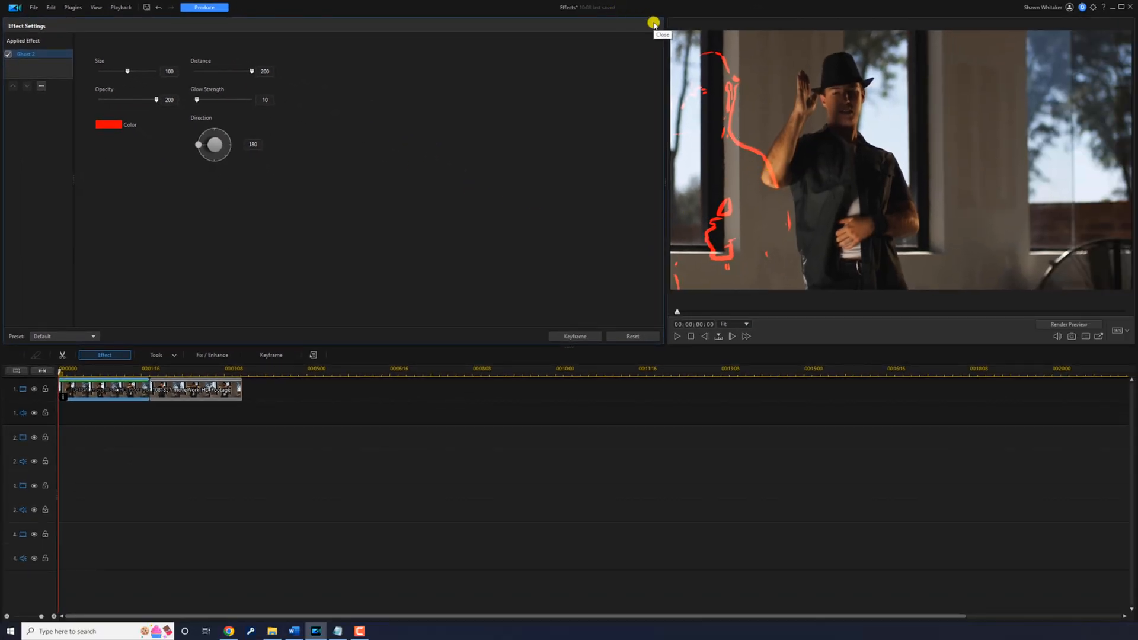
{"action": "left_click", "coordinate": [652, 24]}
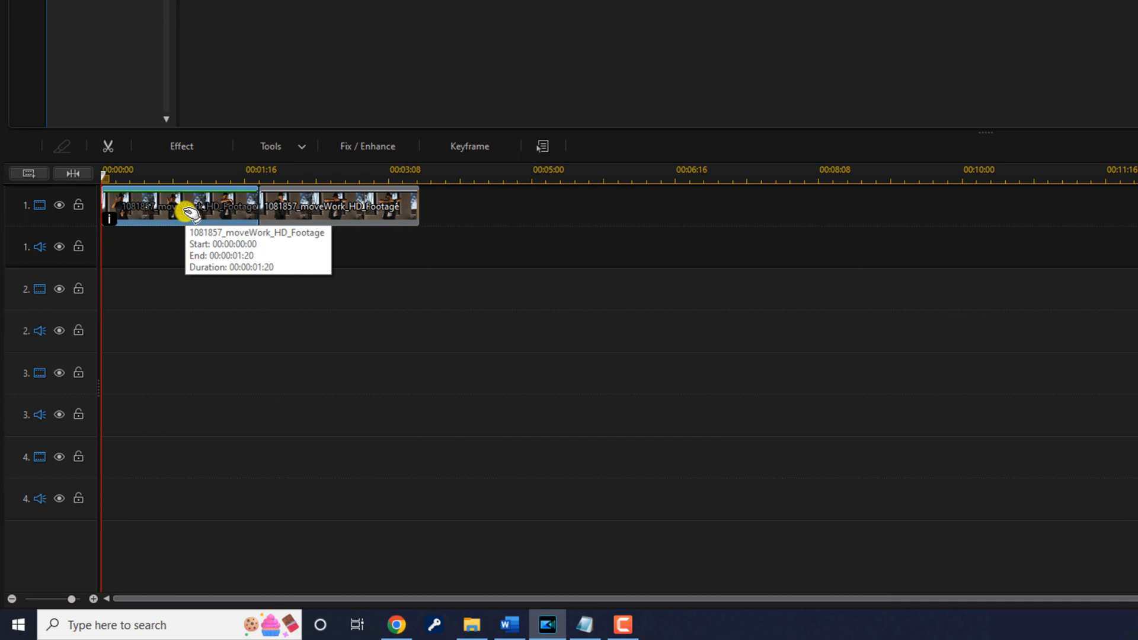
Copy the first dance clip and paste it onto video track 2
{"action": "right_click", "coordinate": [190, 214]}
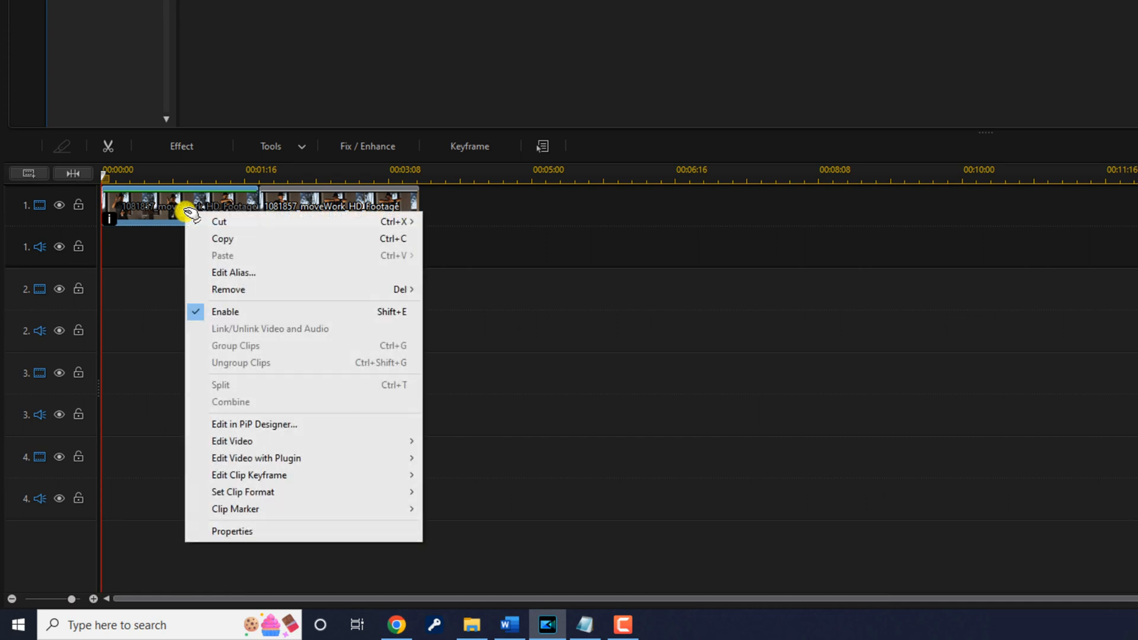
{"action": "mouse_move", "coordinate": [223, 240]}
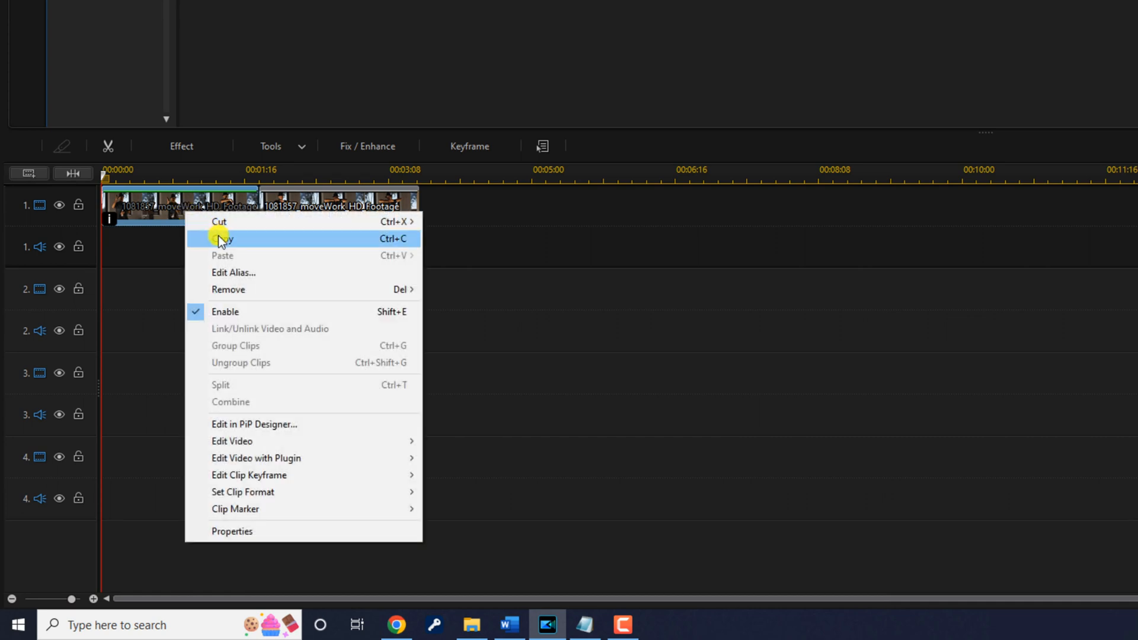
{"action": "left_click", "coordinate": [223, 239]}
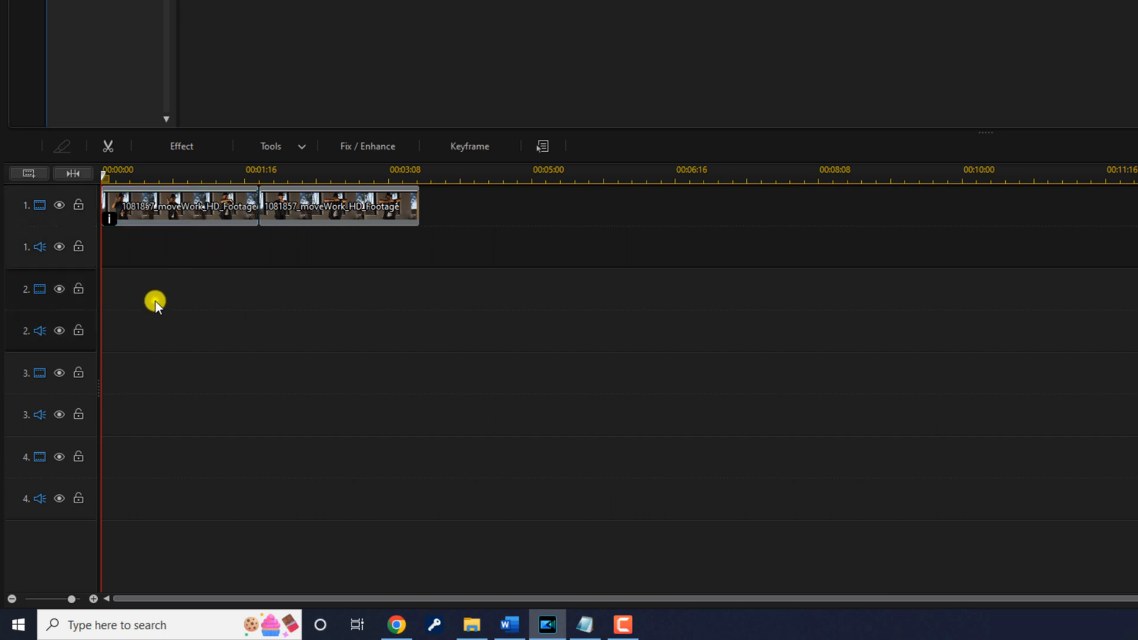
{"action": "right_click", "coordinate": [156, 301]}
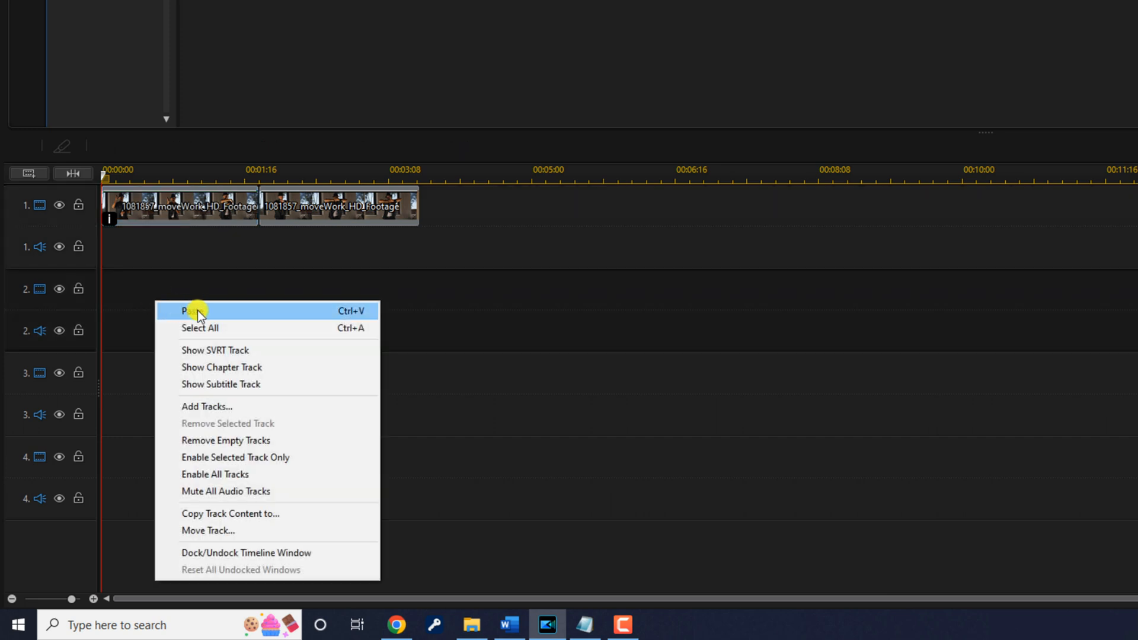
{"action": "left_click", "coordinate": [190, 311]}
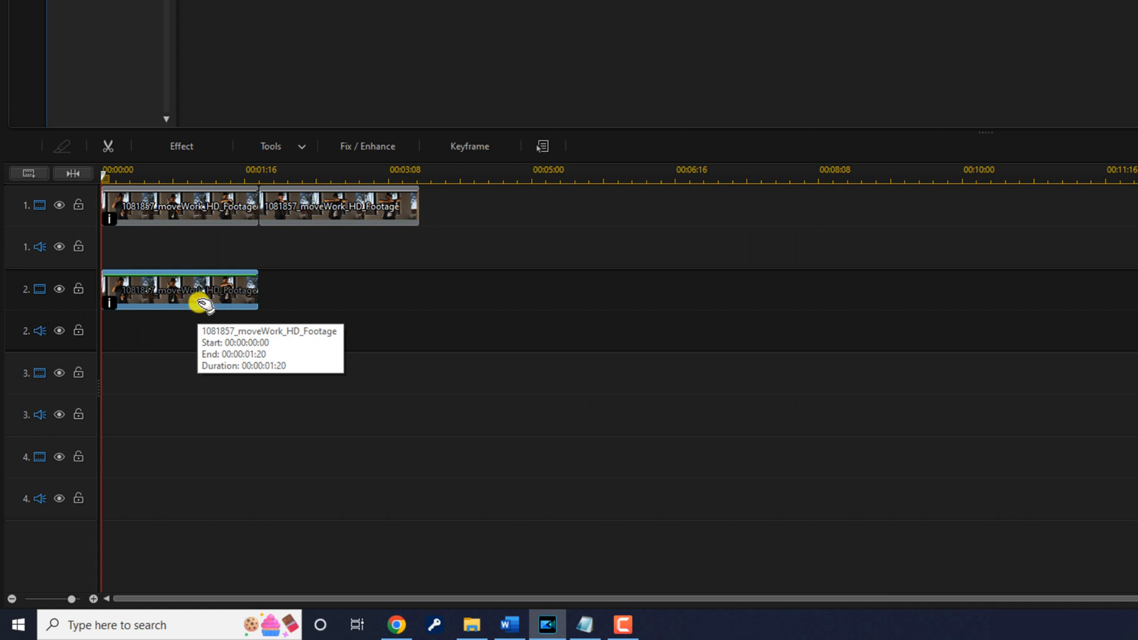
{"action": "mouse_move", "coordinate": [206, 304]}
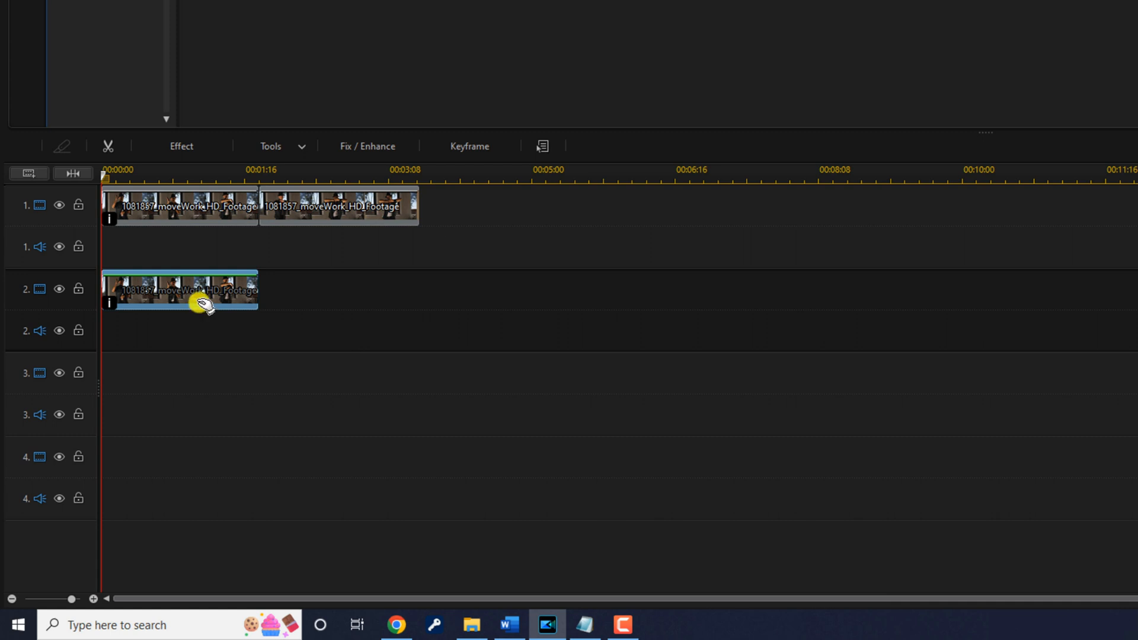
Set the track 2 clip's opacity to 50% in PiP Designer
{"action": "double_click", "coordinate": [180, 290]}
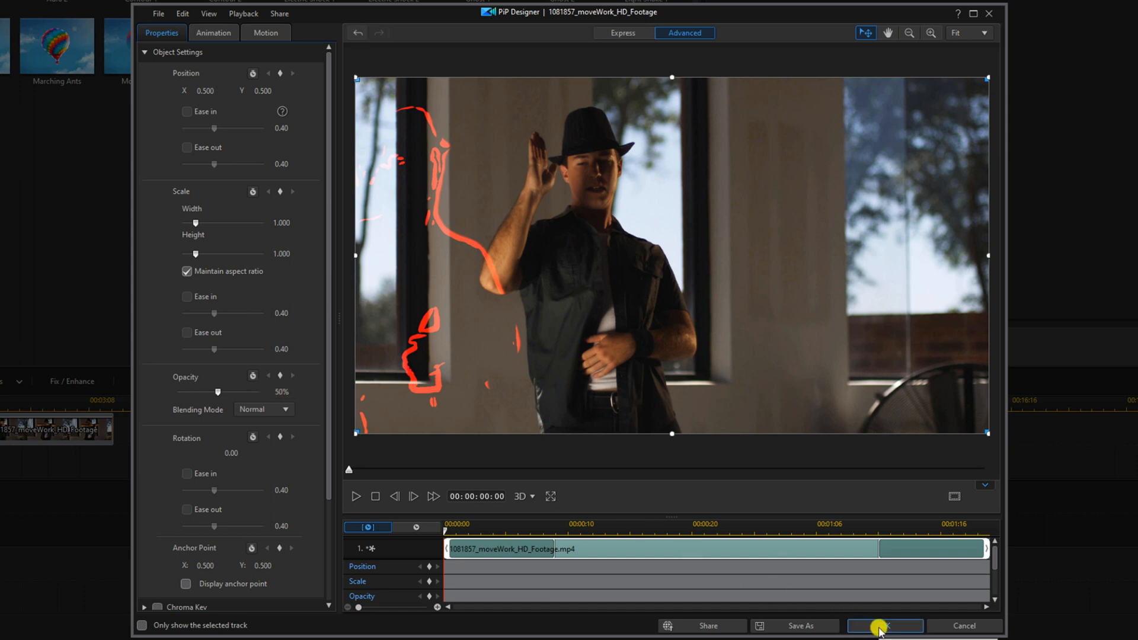
{"action": "left_click", "coordinate": [883, 626]}
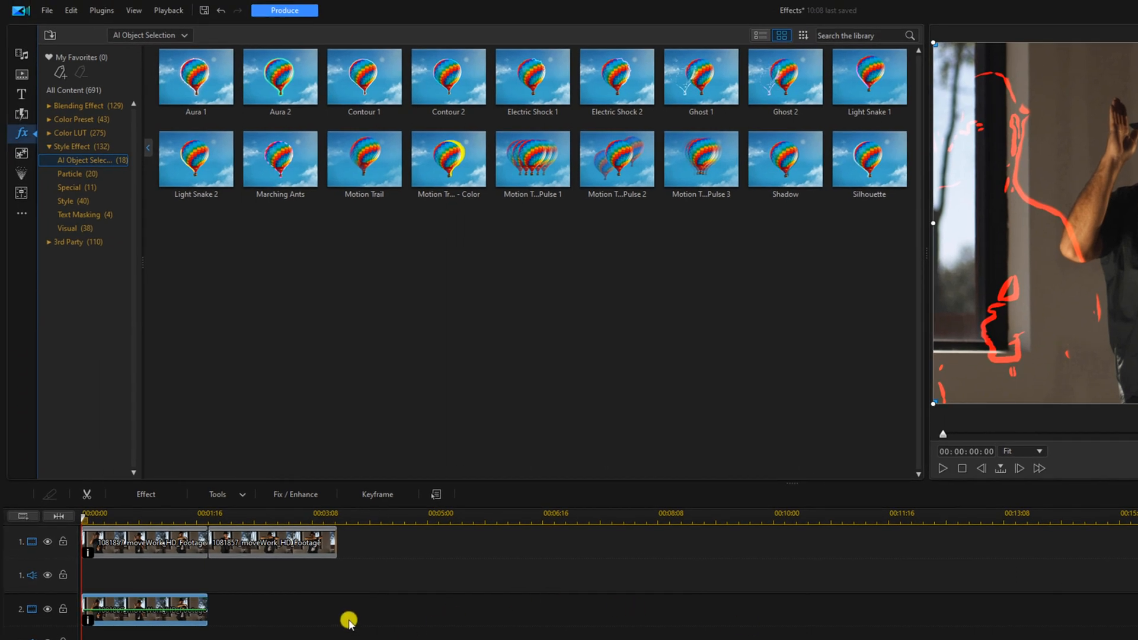
{"action": "mouse_move", "coordinate": [311, 618]}
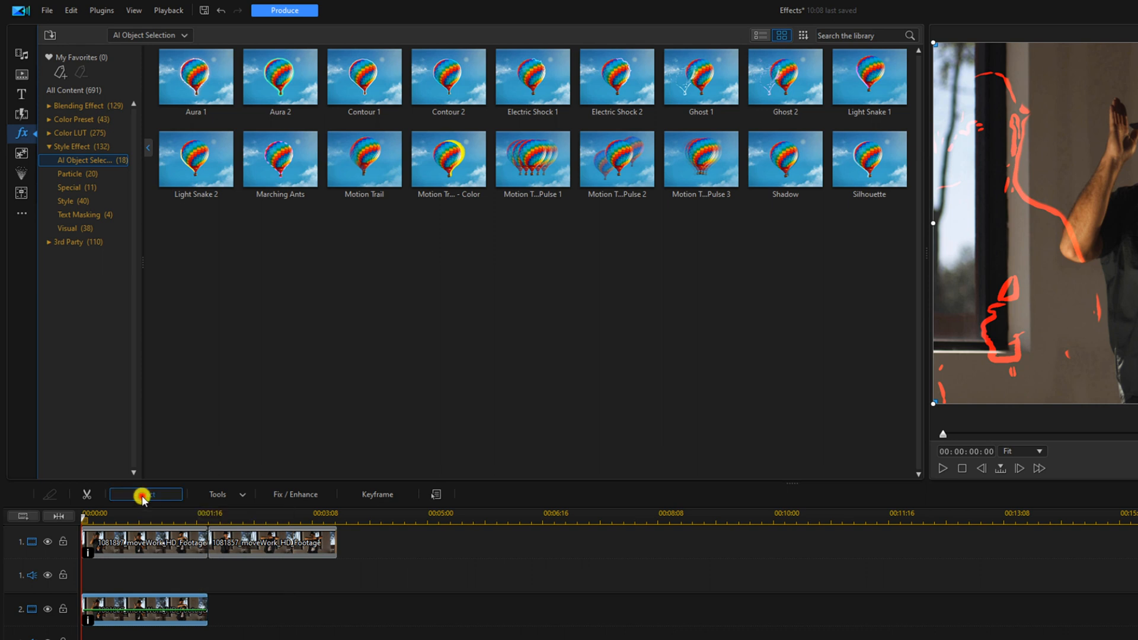
Change the track-2 Ghost 2 outline colour to green
{"action": "left_click", "coordinate": [145, 495]}
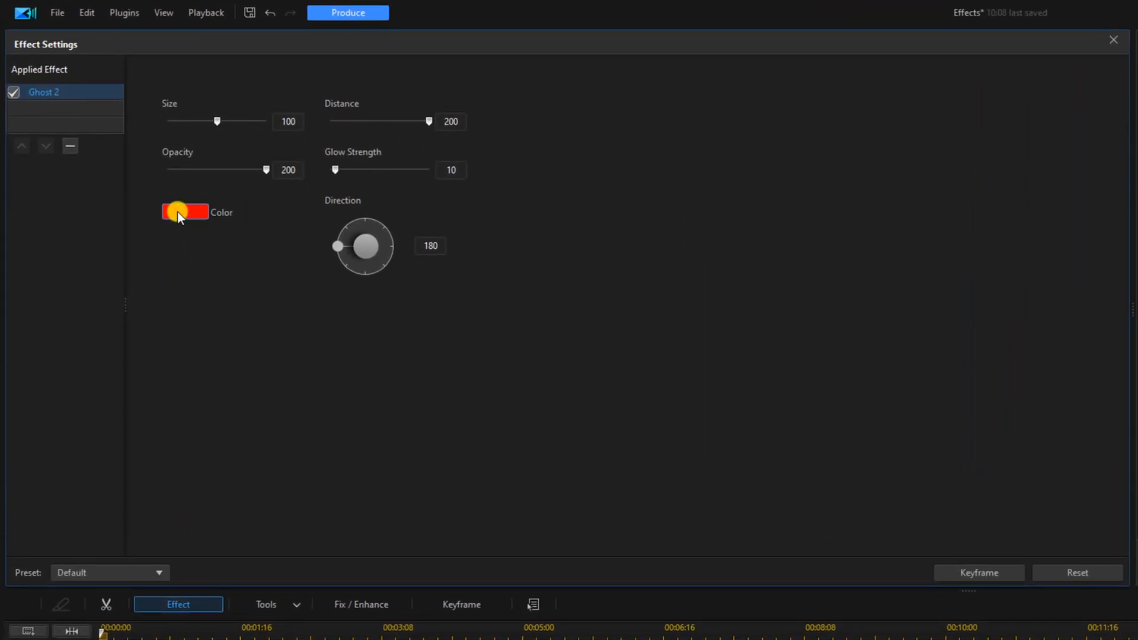
{"action": "left_click", "coordinate": [184, 211]}
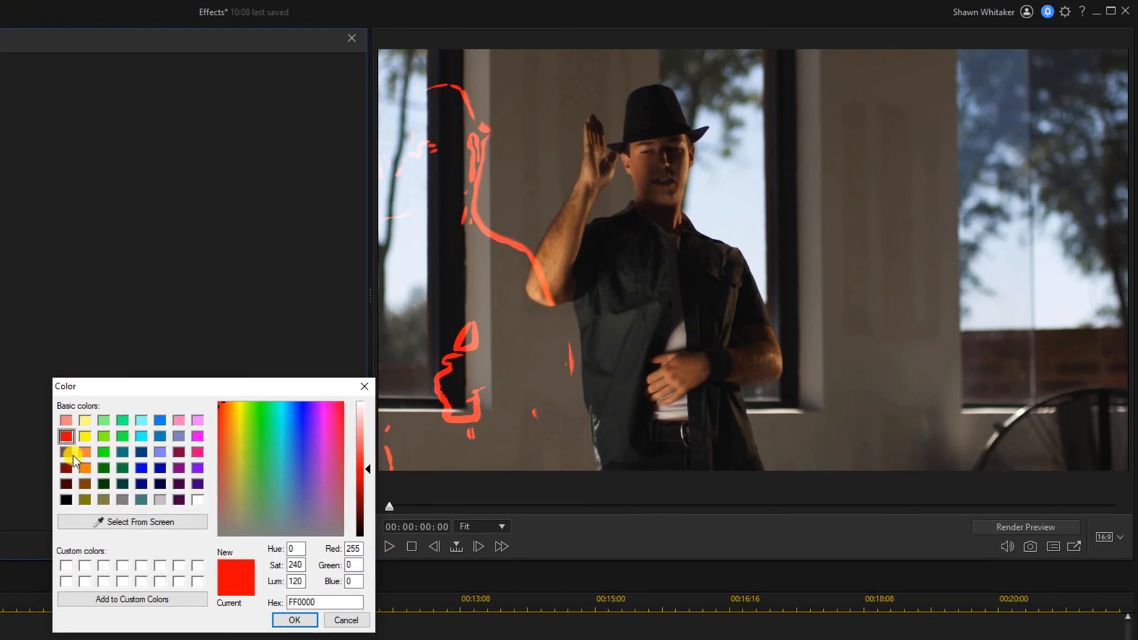
{"action": "left_click", "coordinate": [103, 452]}
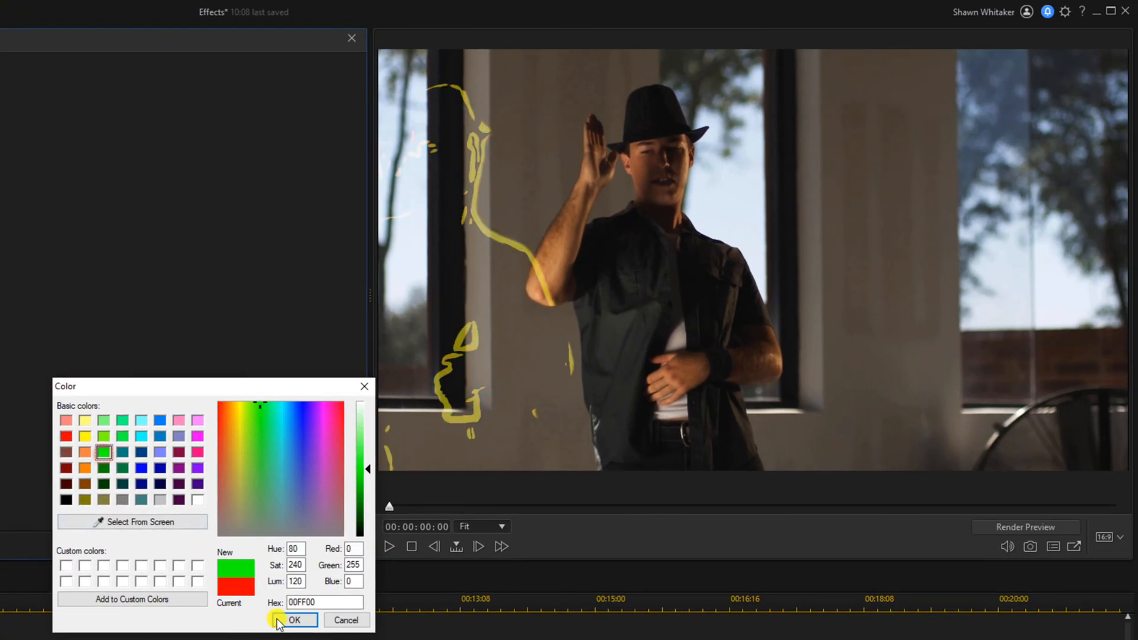
{"action": "left_click", "coordinate": [294, 619]}
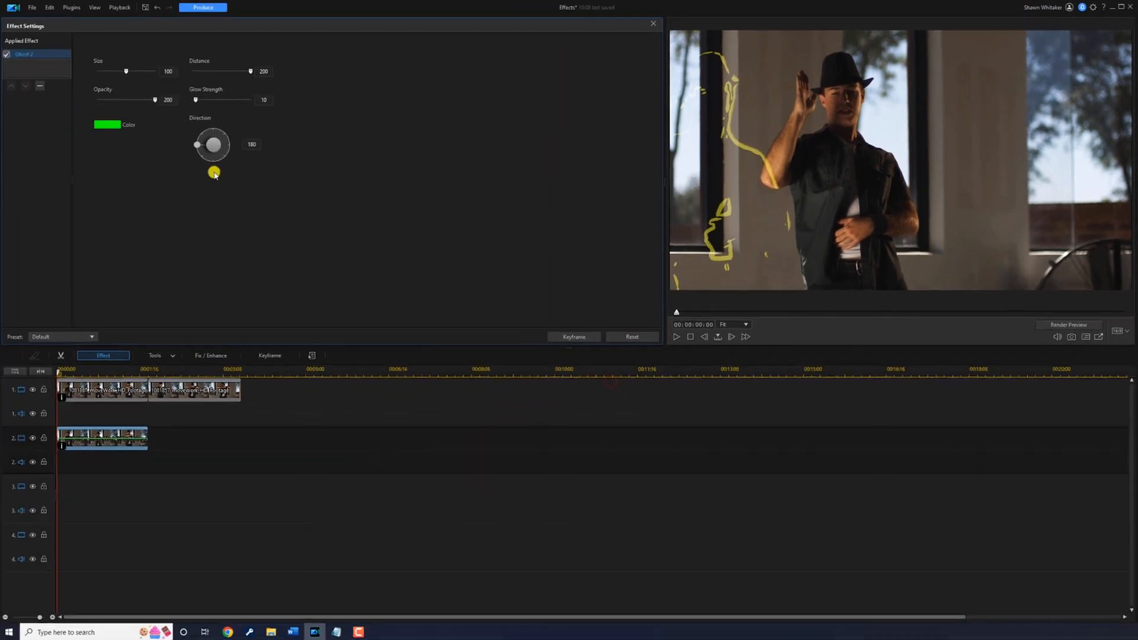
Rotate the Ghost 2 Direction dial from 180 to about 2
{"action": "left_click_drag", "start_coordinate": [214, 171], "coordinate": [226, 142]}
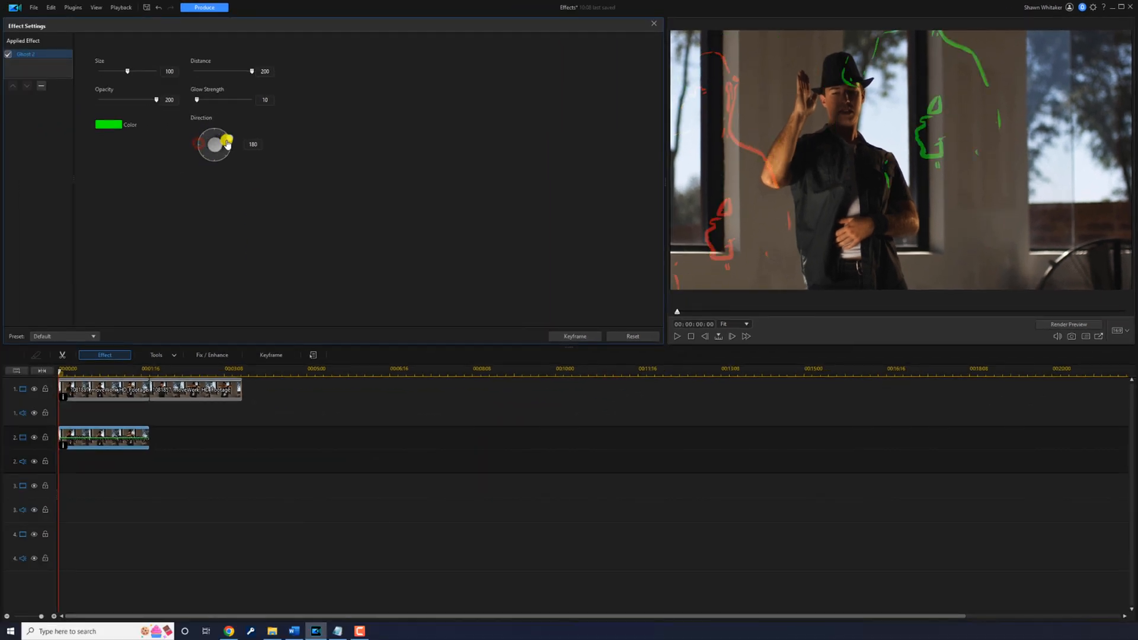
{"action": "left_click_drag", "start_coordinate": [228, 139], "coordinate": [228, 149]}
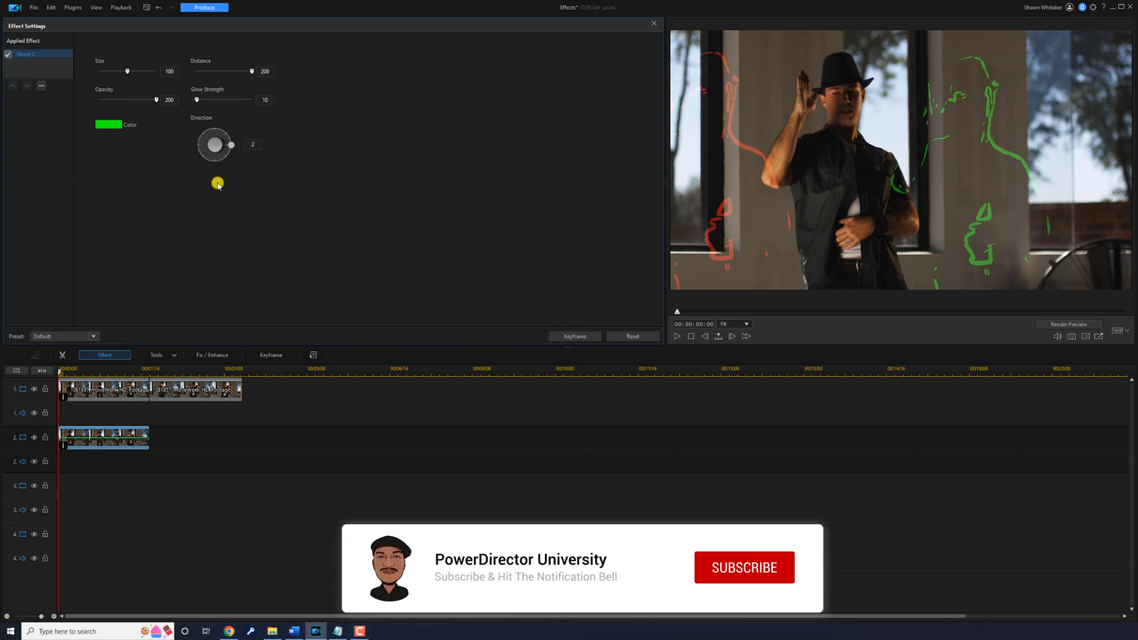
{"action": "left_click", "coordinate": [743, 566]}
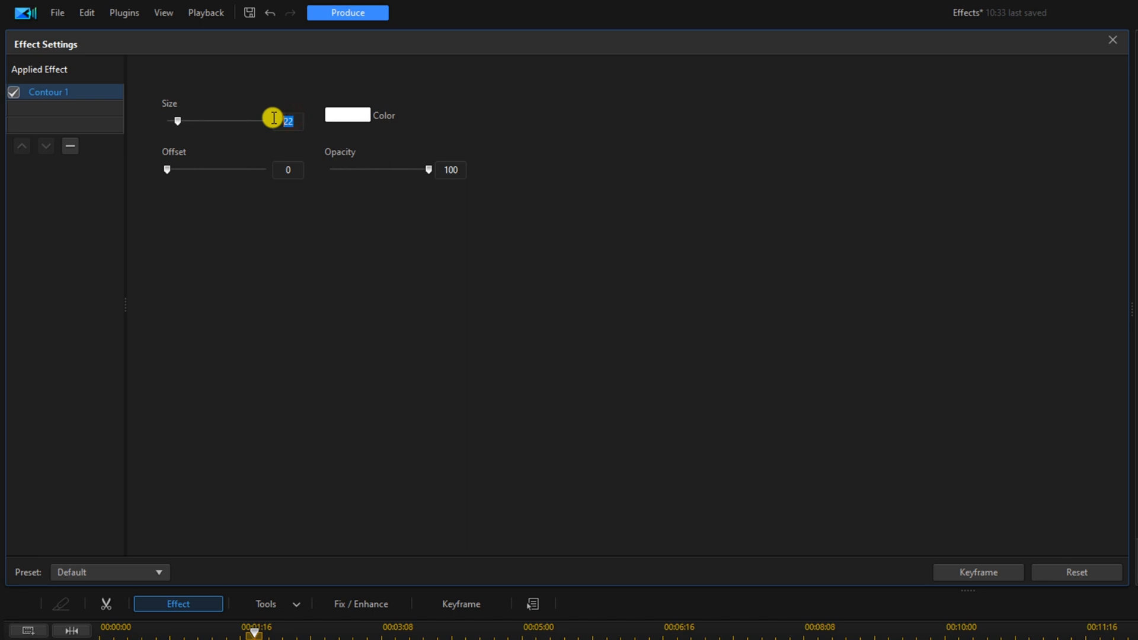
Raise the Contour 1 size to 30 and close Effect Settings
{"action": "left_click_drag", "start_coordinate": [178, 121], "coordinate": [181, 121]}
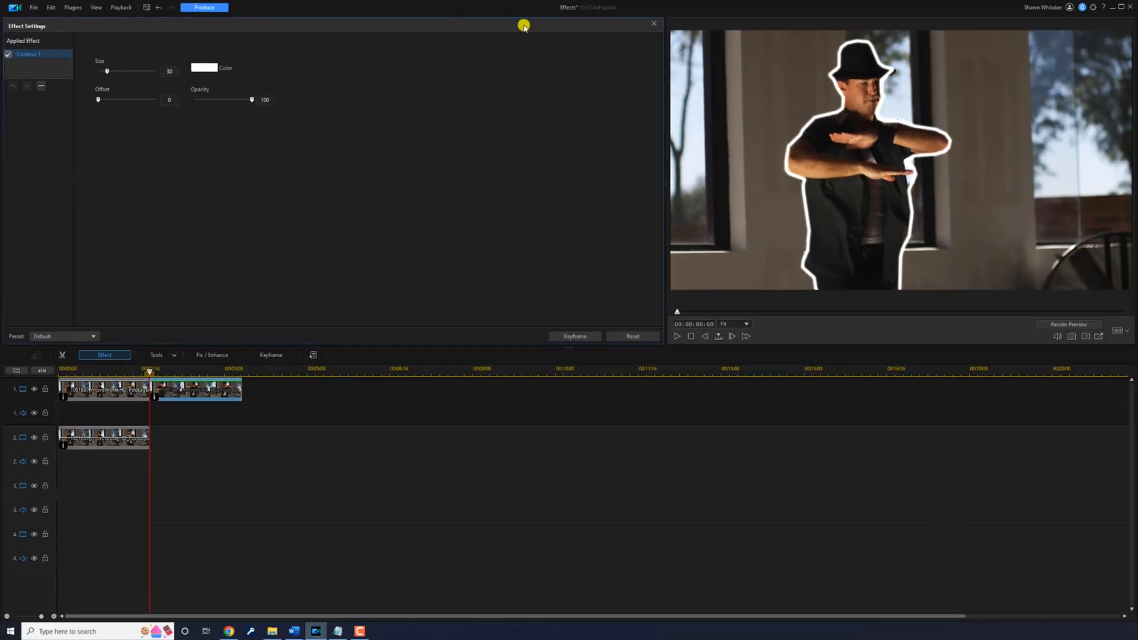
{"action": "mouse_move", "coordinate": [653, 24]}
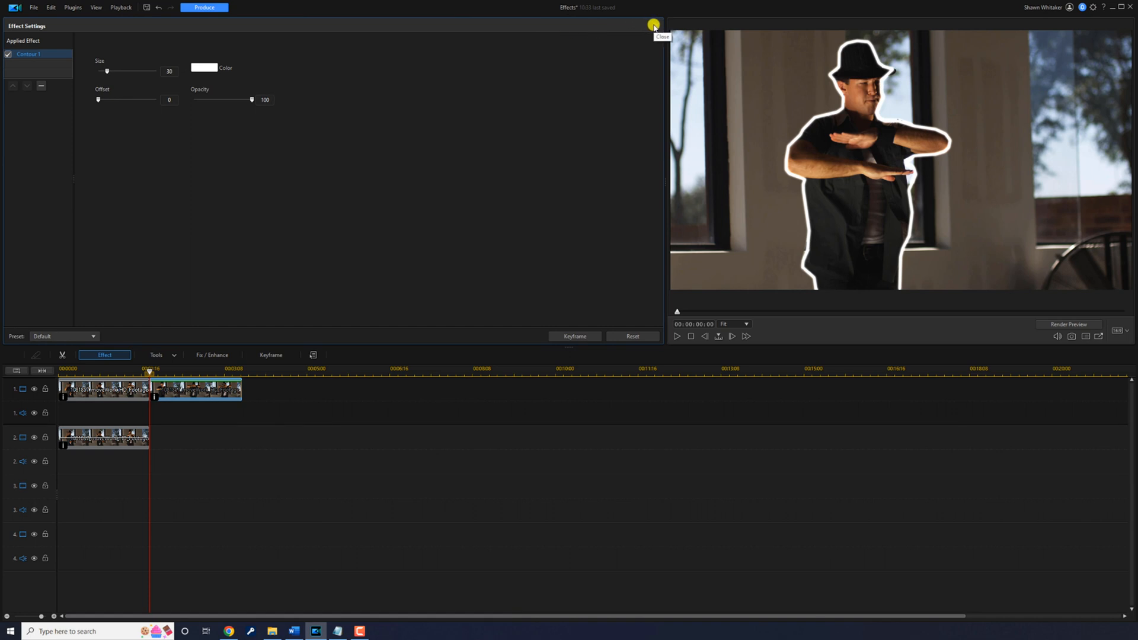
{"action": "left_click", "coordinate": [653, 25]}
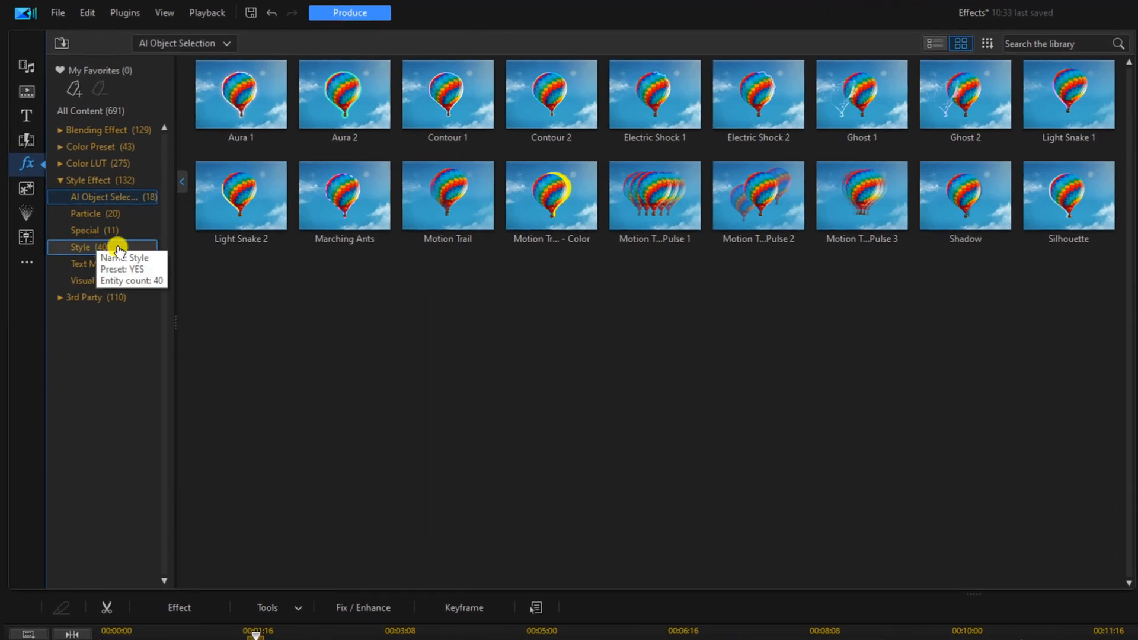
Filter the effects library to the Style category
{"action": "left_click", "coordinate": [80, 247]}
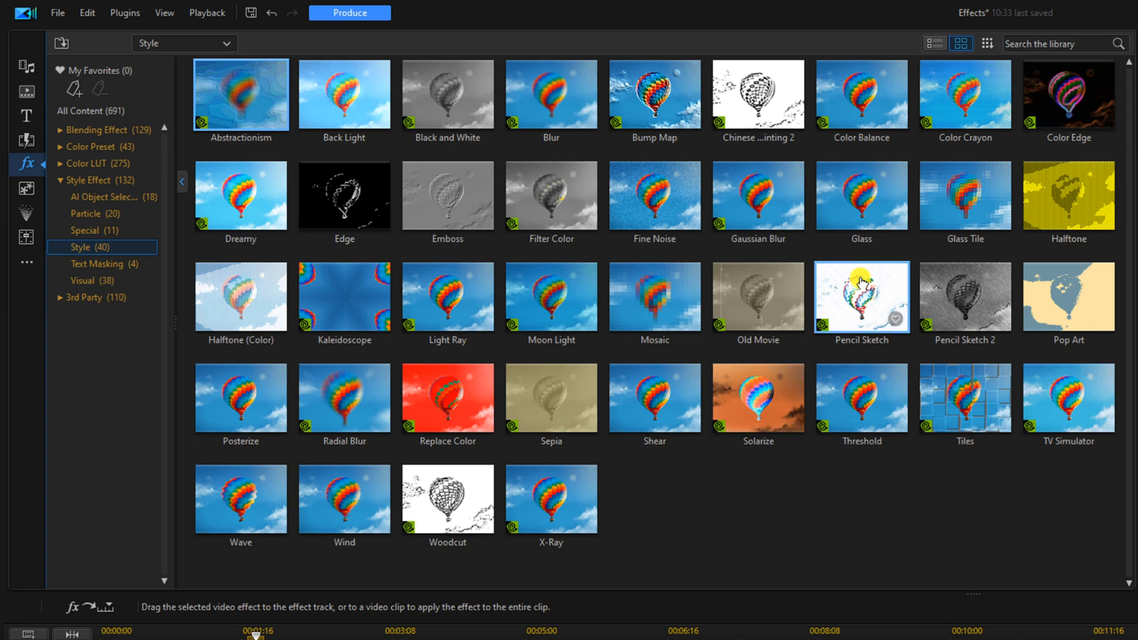
{"action": "mouse_move", "coordinate": [861, 297]}
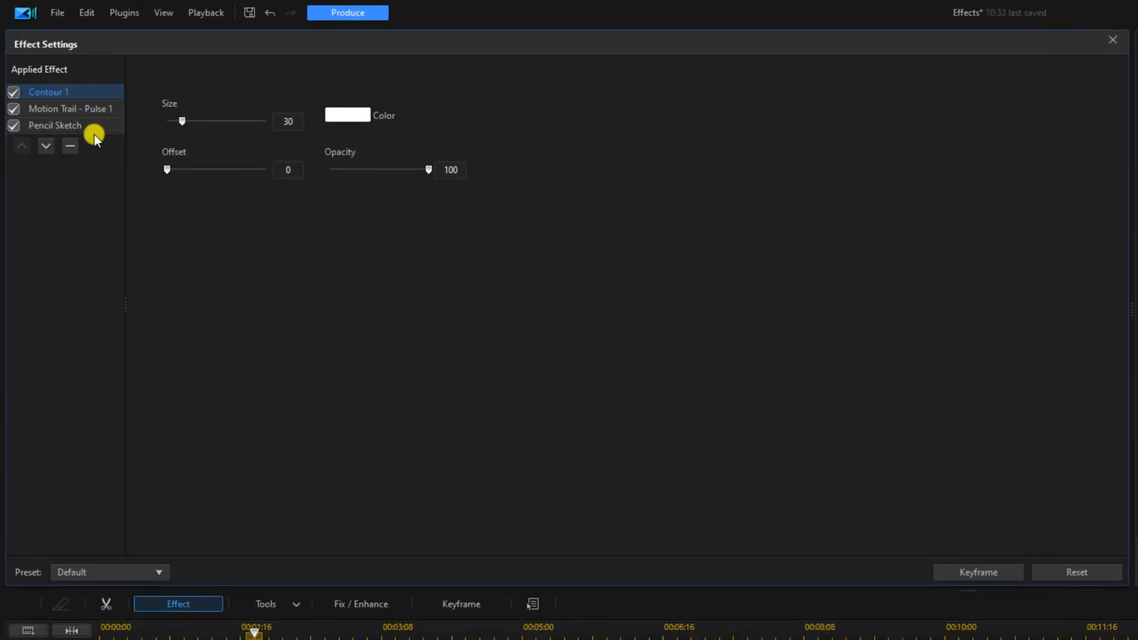
Select Pencil Sketch and invert its masked area so only the background is sketched
{"action": "left_click", "coordinate": [54, 125]}
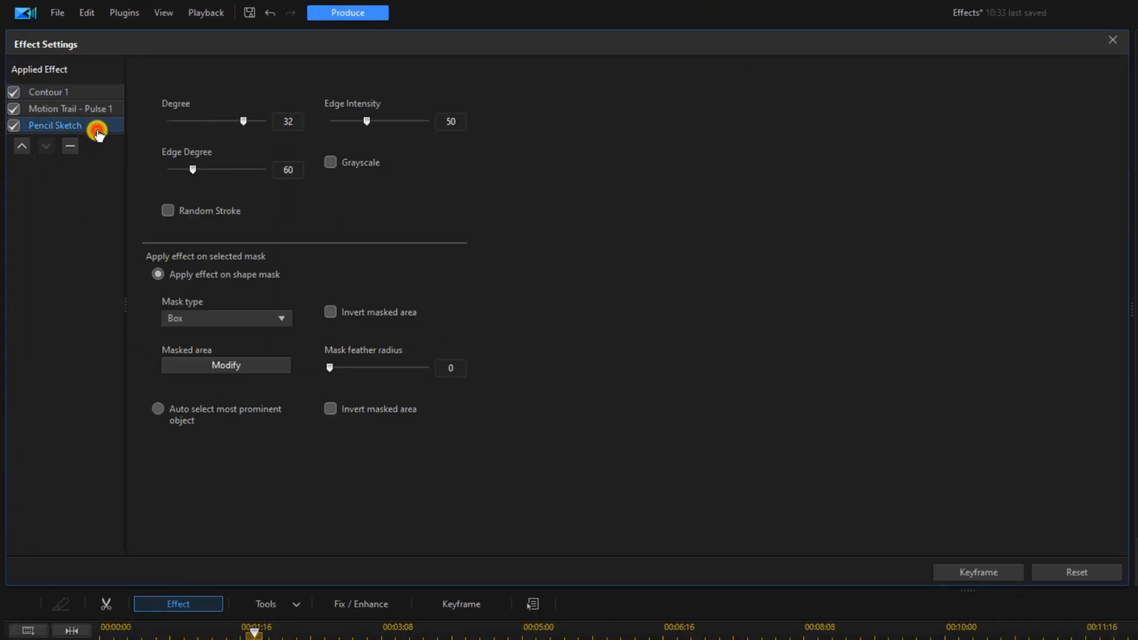
{"action": "mouse_move", "coordinate": [158, 413]}
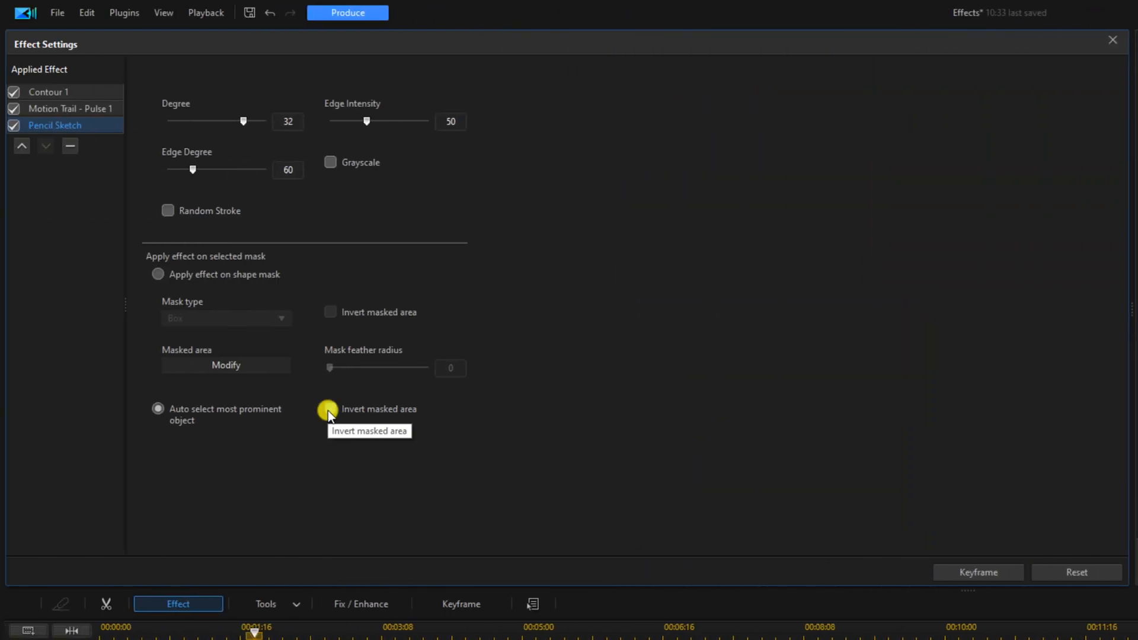
{"action": "left_click", "coordinate": [326, 409]}
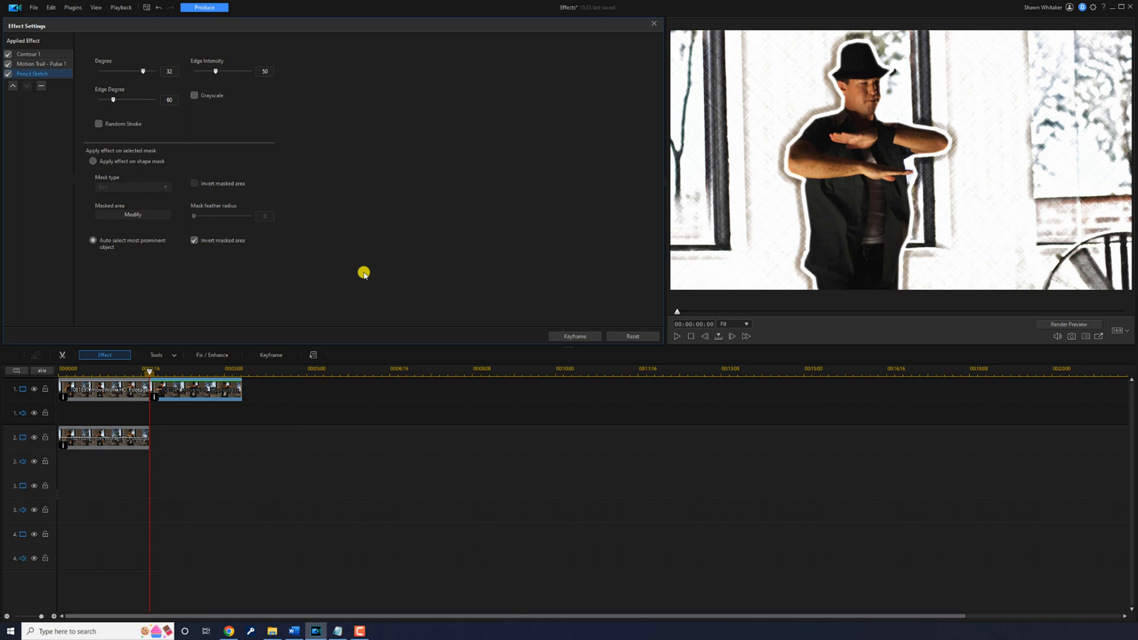
{"action": "mouse_move", "coordinate": [653, 24]}
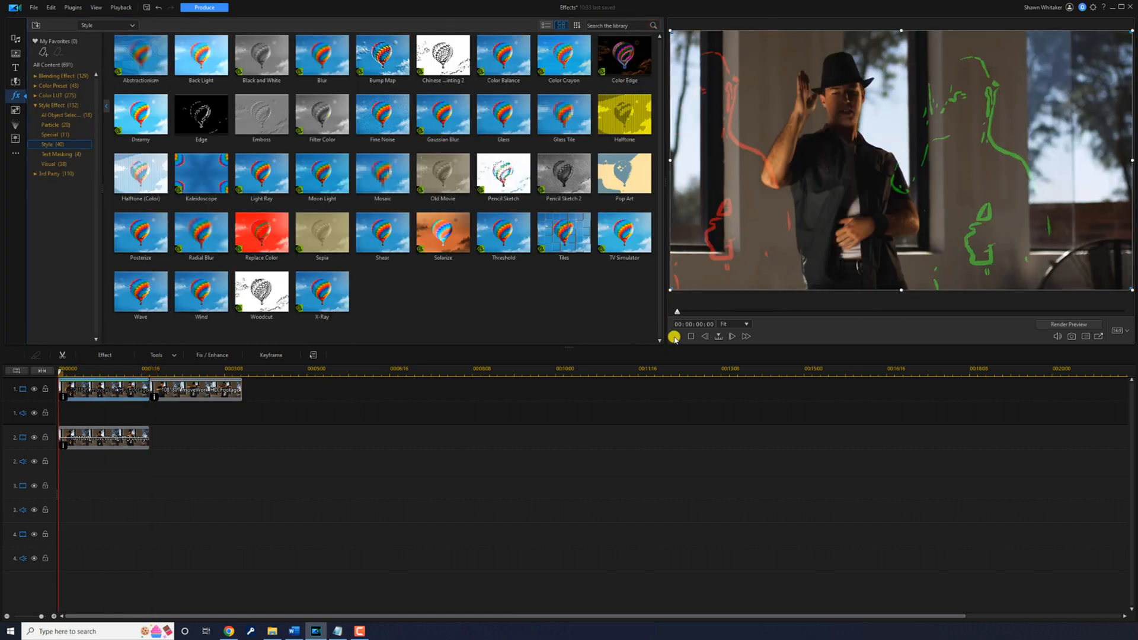
Play the project in the preview window
{"action": "left_click", "coordinate": [674, 336]}
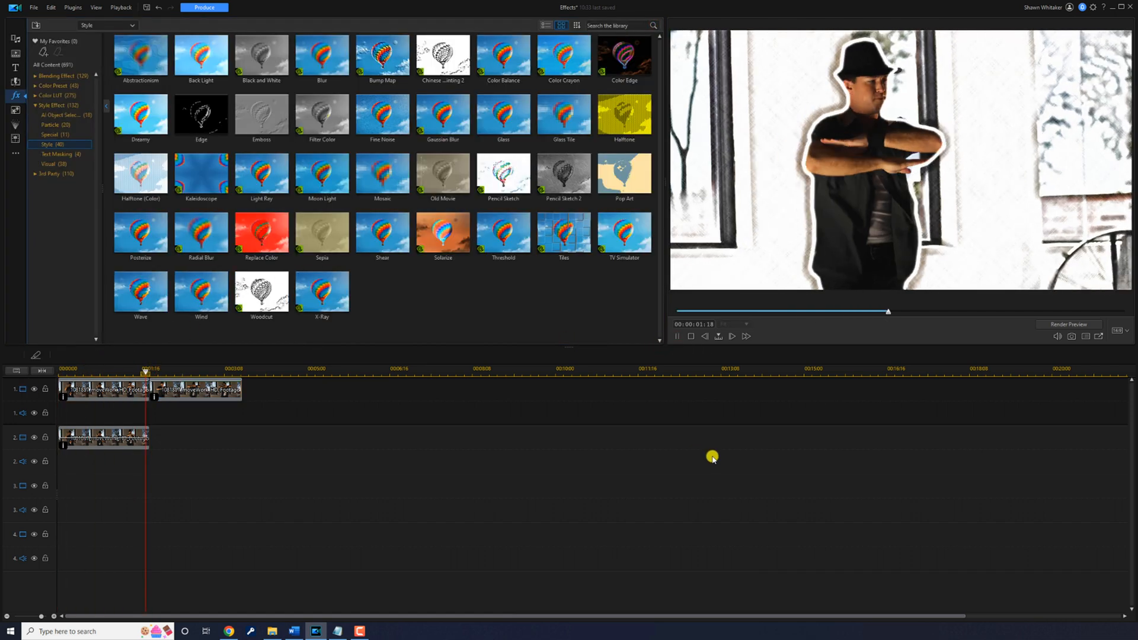